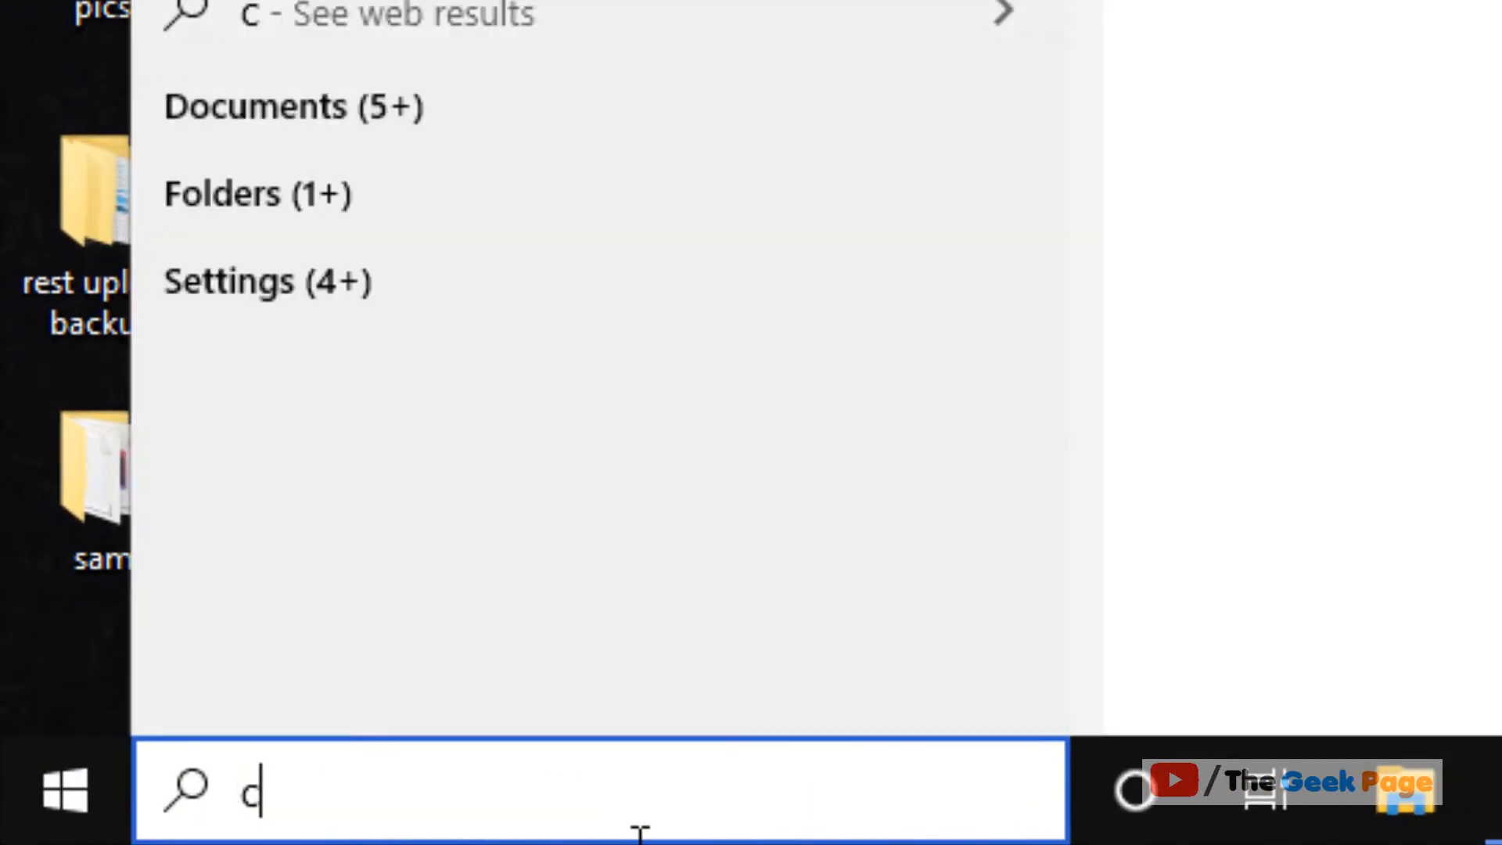
- Search for 'cmd' and launch Command Prompt with Run as administrator
text(md)
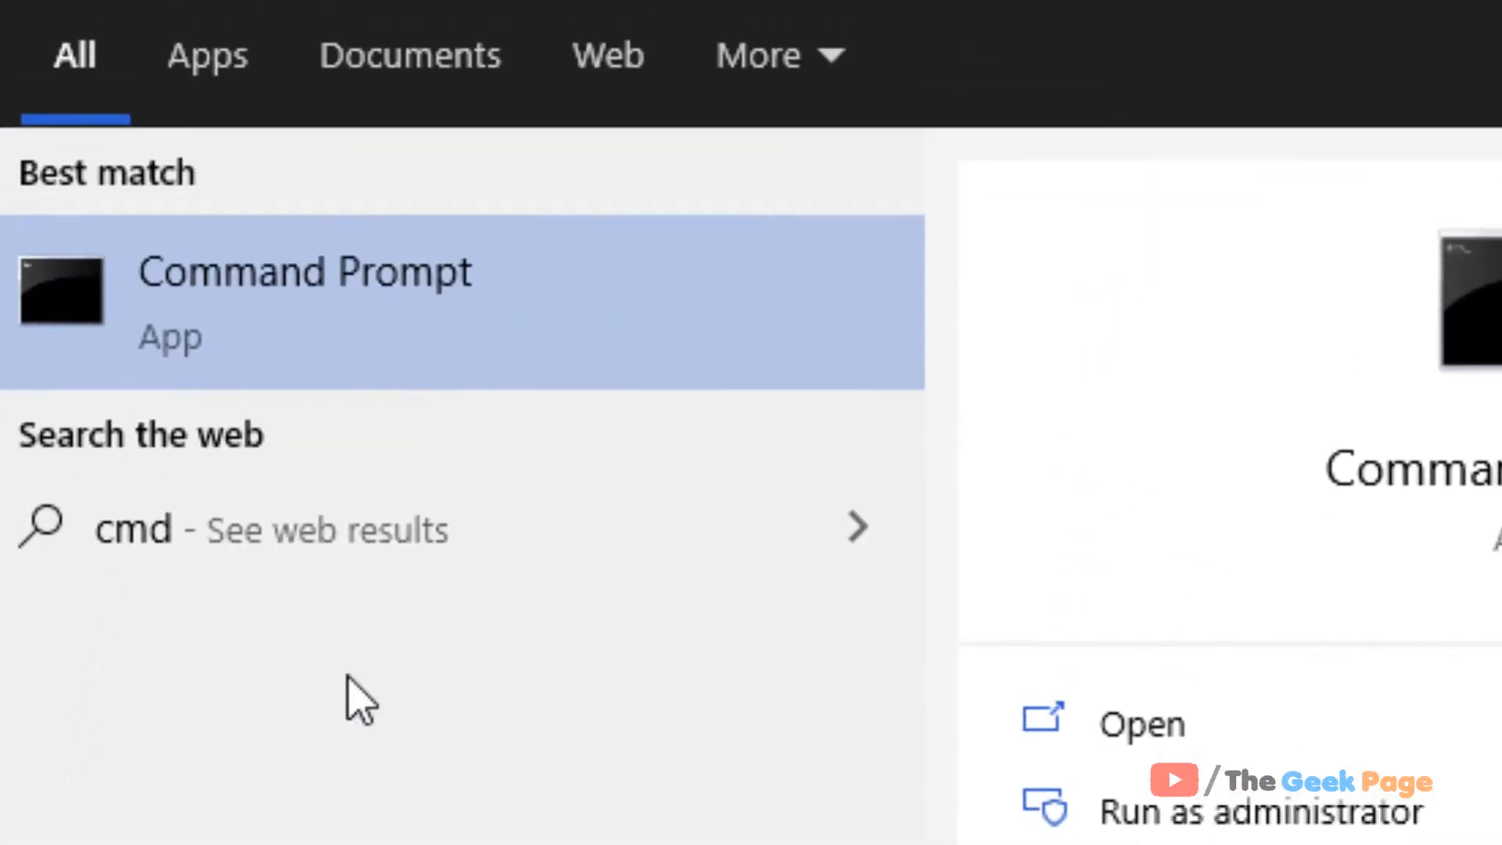
right_click(305, 272)
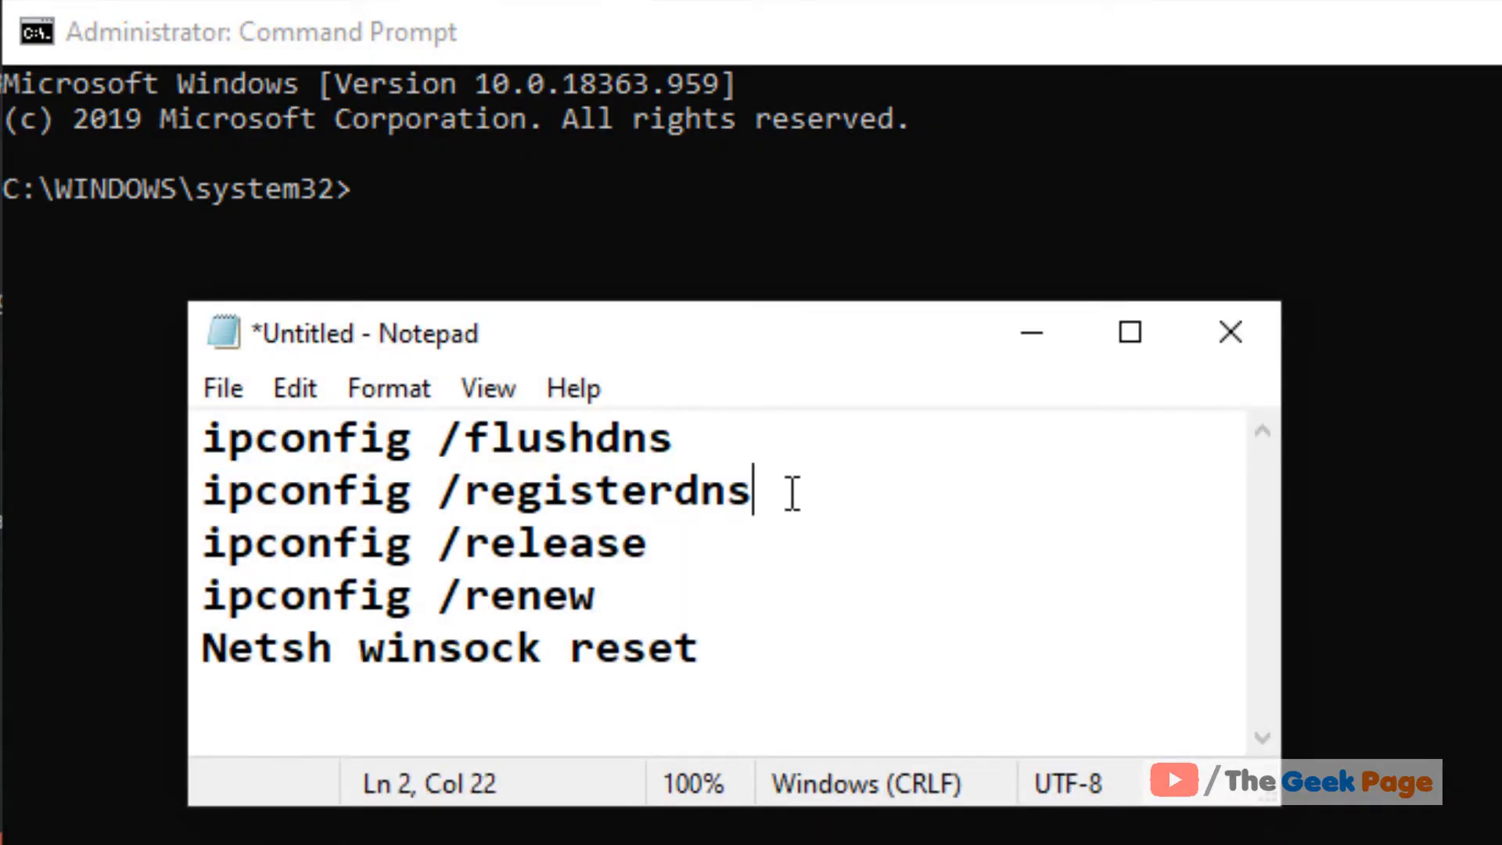
- Run ipconfig flushdns, registerdns, release, renew and netsh winsock reset, then close the console
triple_click(479, 490)
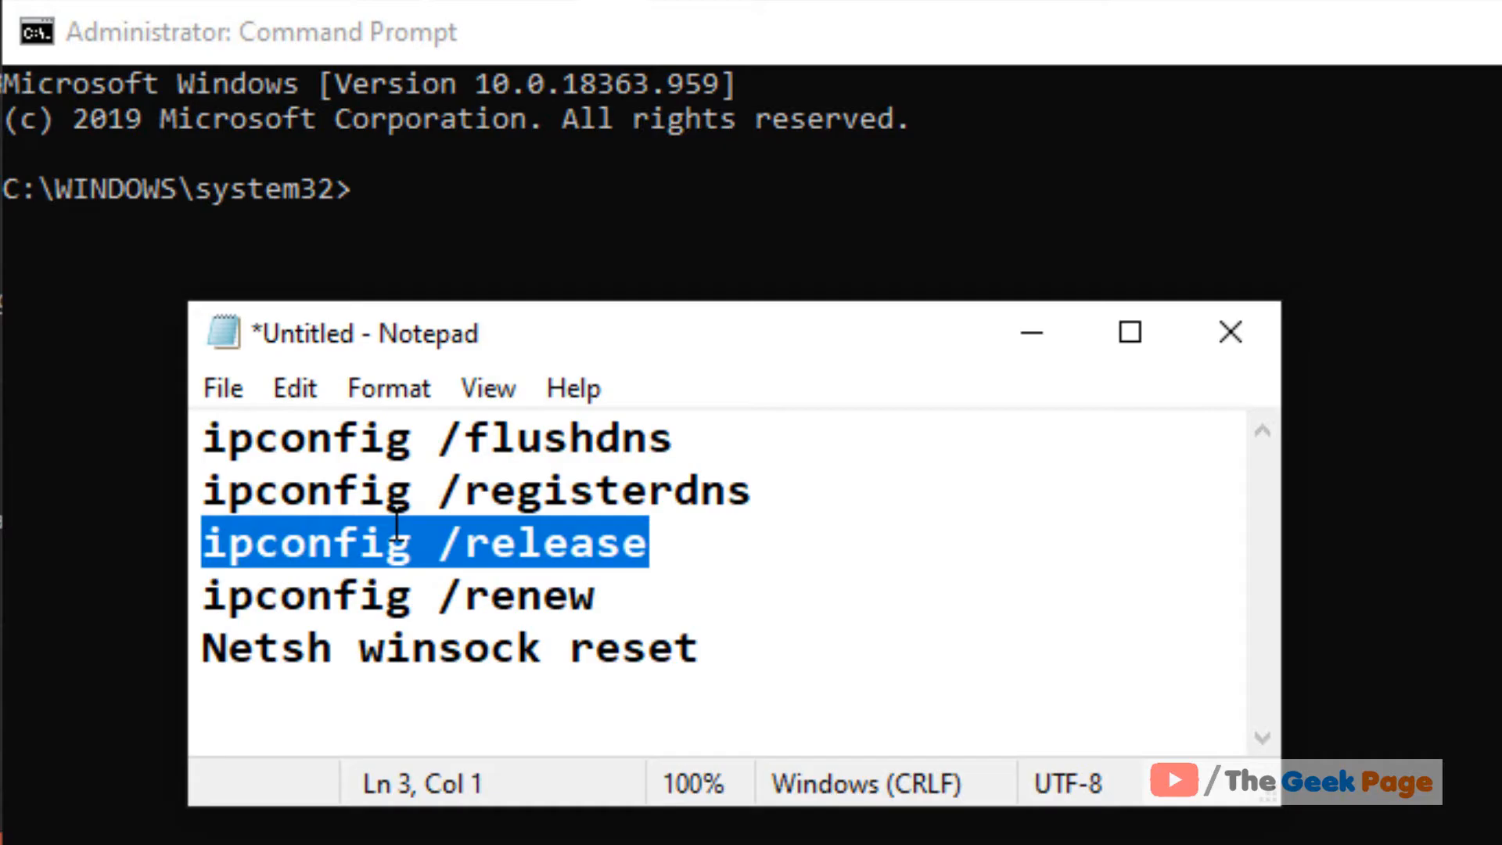
click(397, 594)
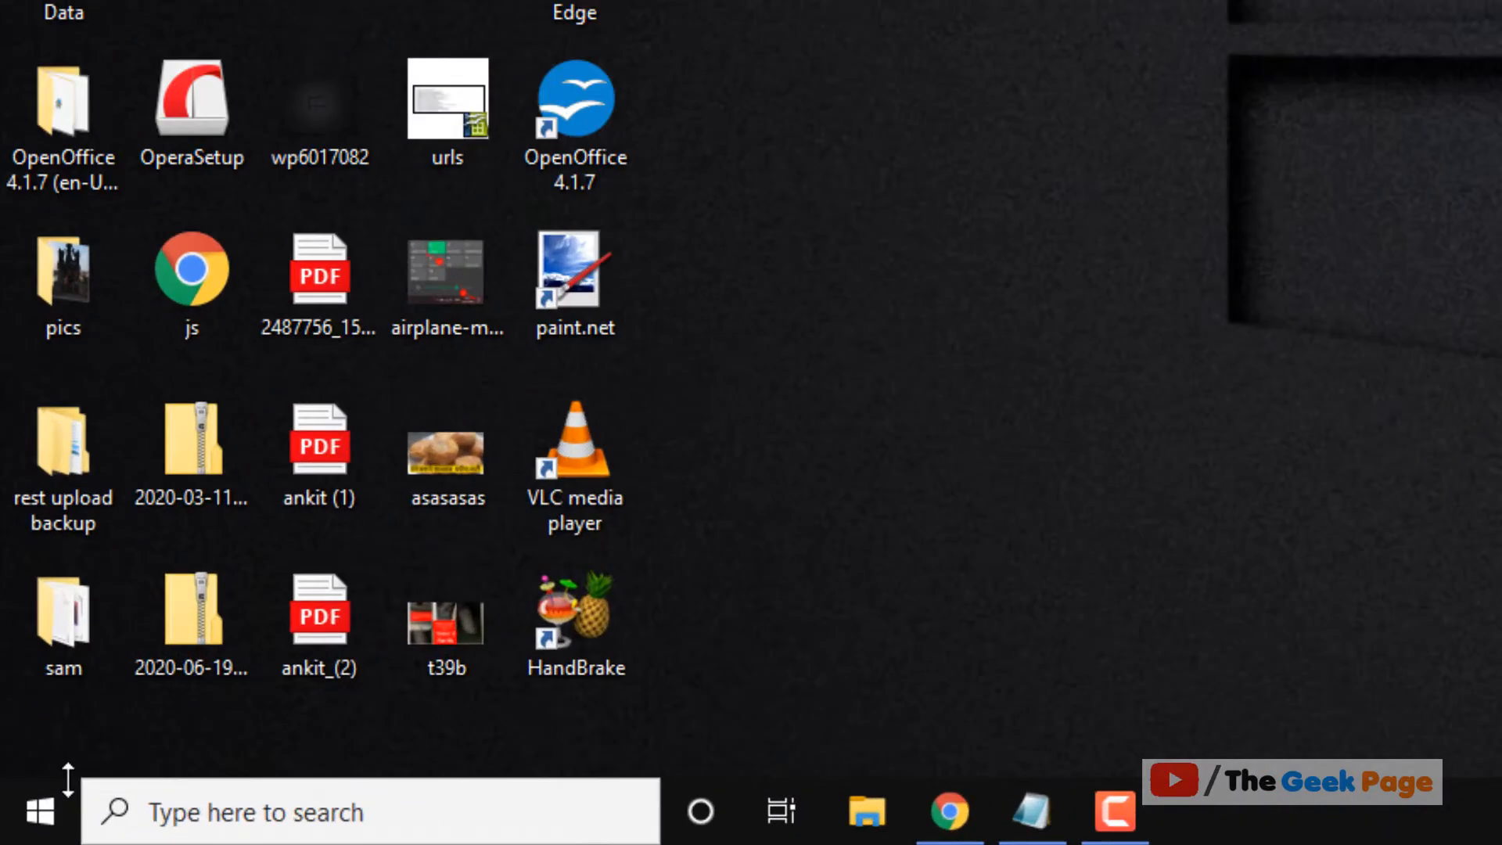
- Run ncpa.cpl from the Start menu's Run dialog to open Network Connections
right_click(40, 811)
text(ncpa.cpl)
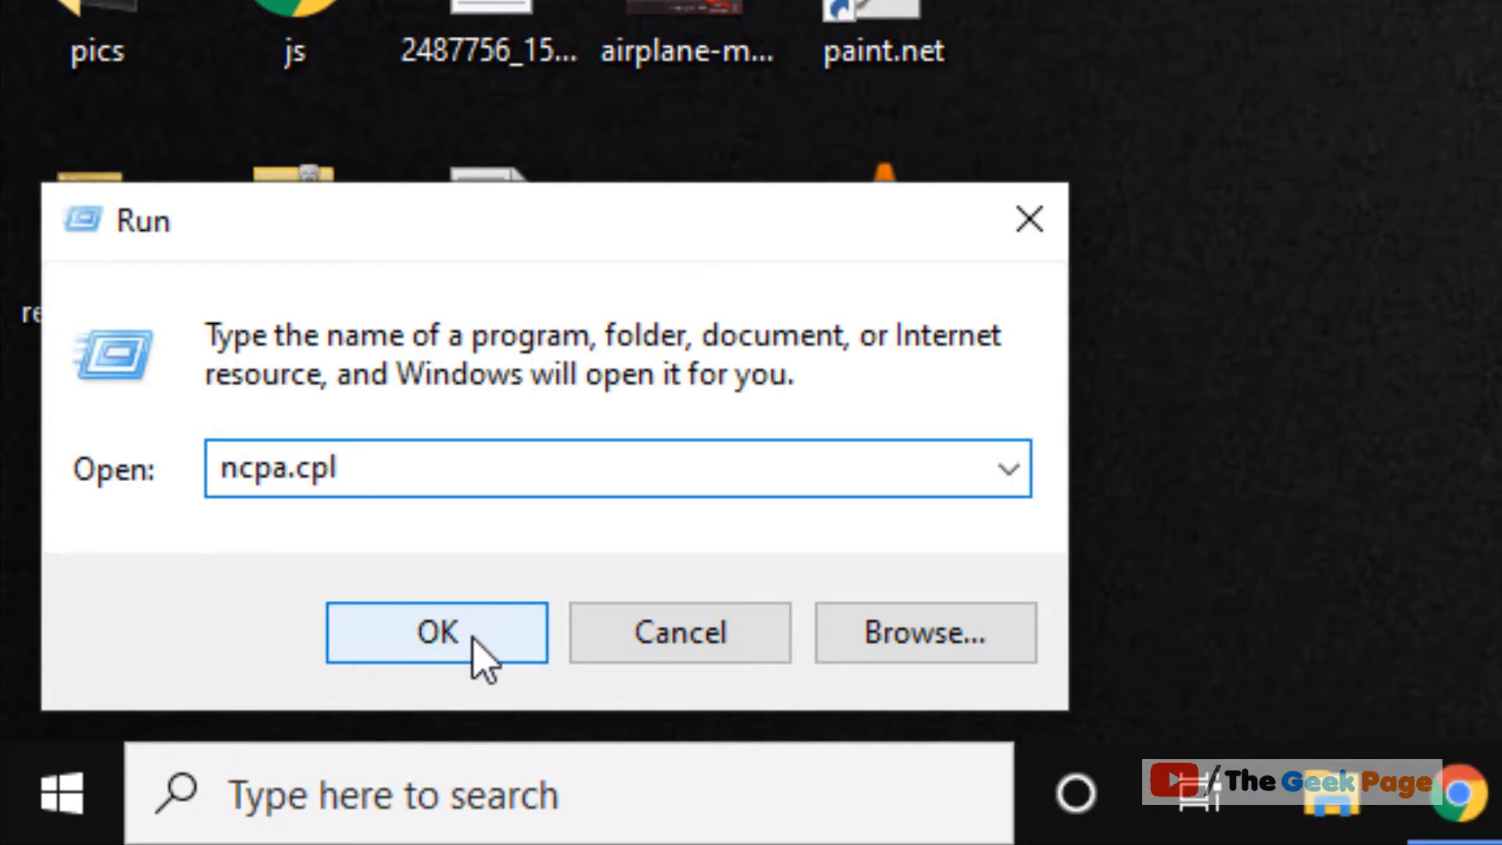
click(436, 632)
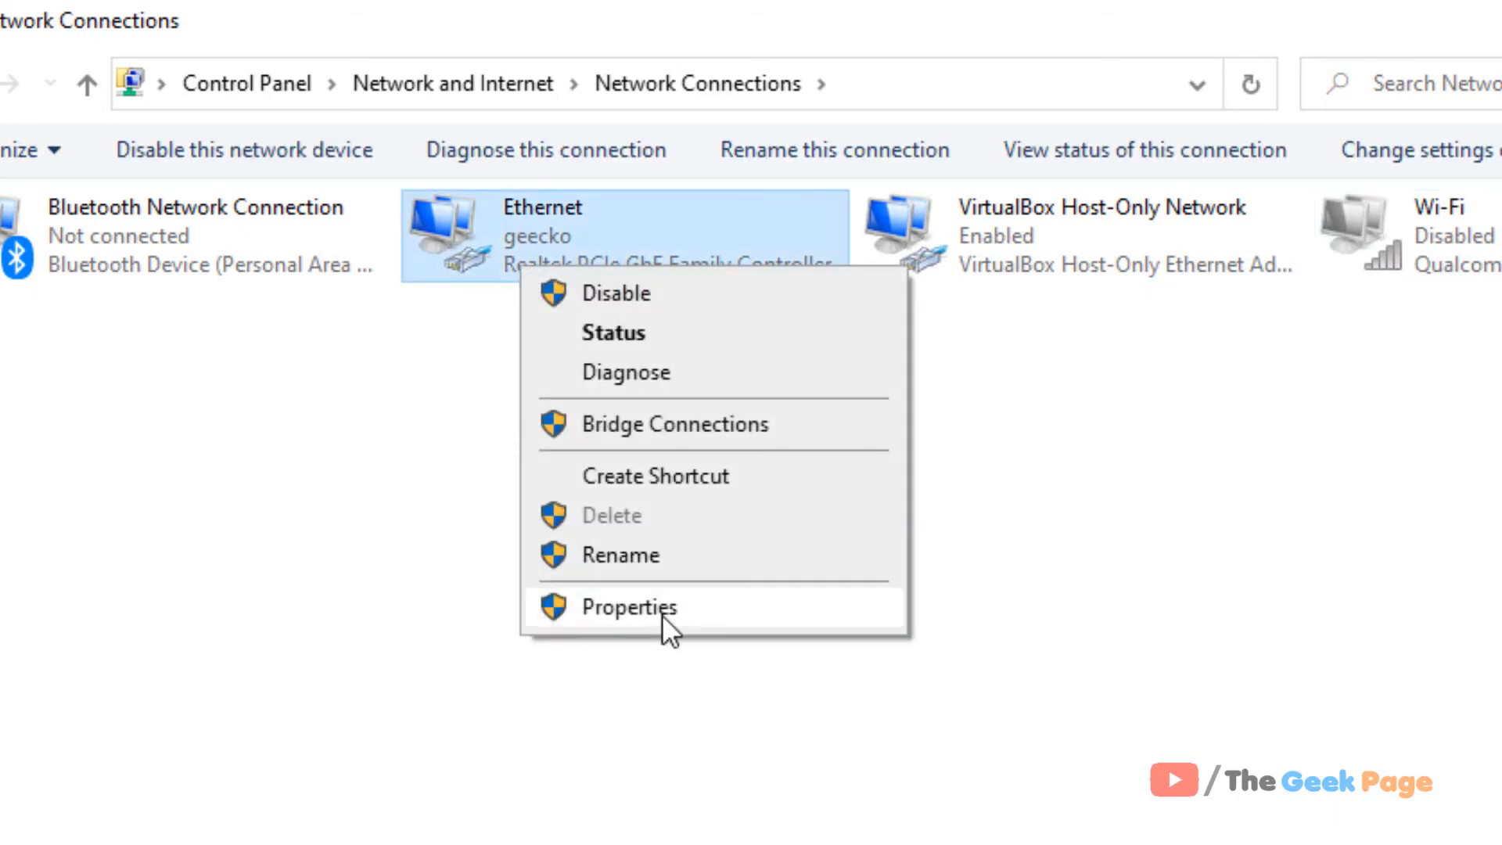
- Open the Ethernet adapter's Internet Protocol Version 4 (TCP/IPv4) properties
click(632, 607)
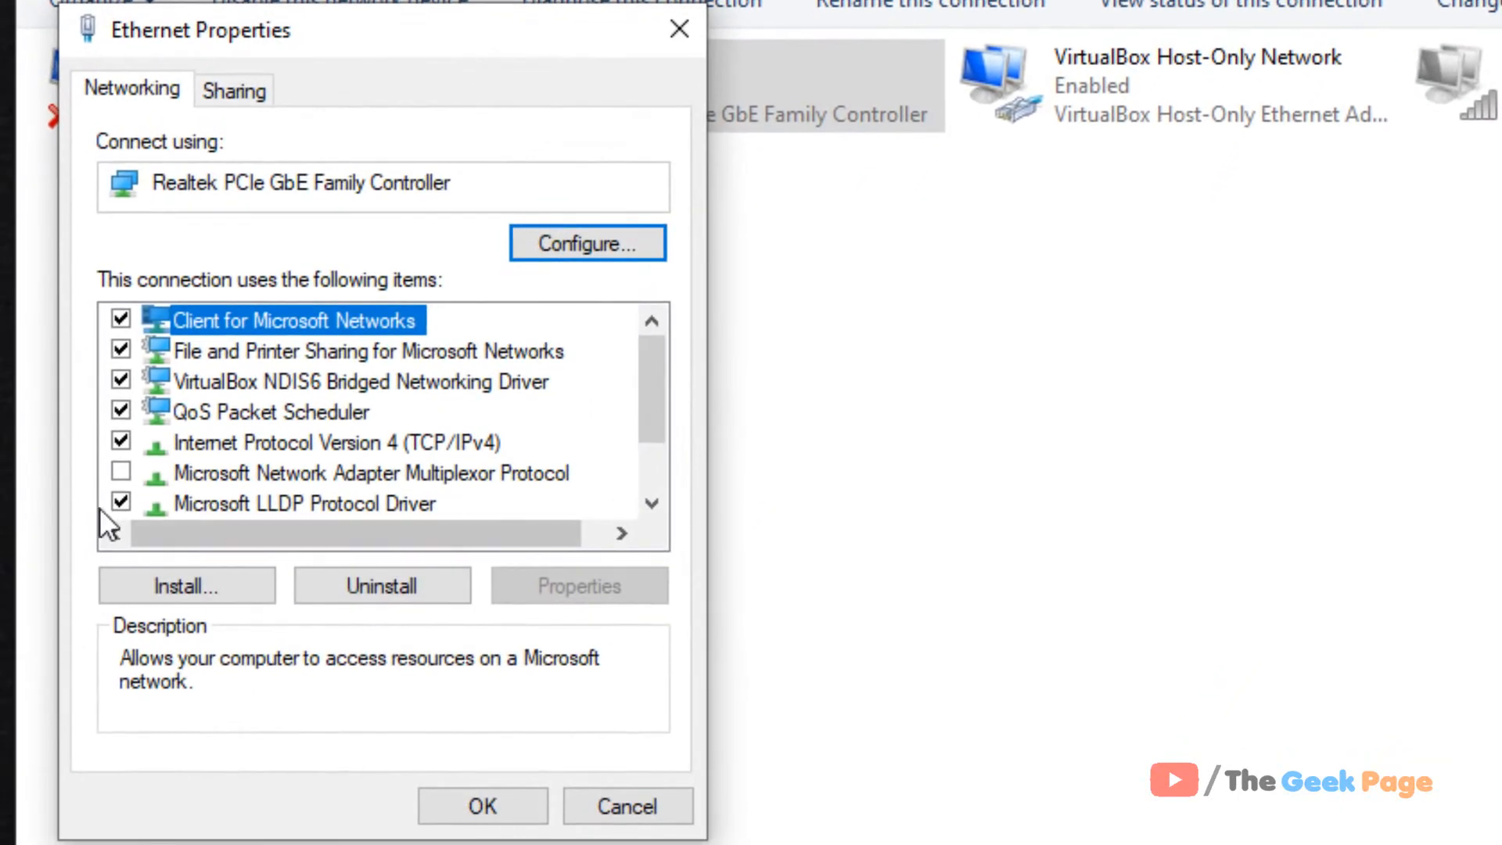
click(337, 441)
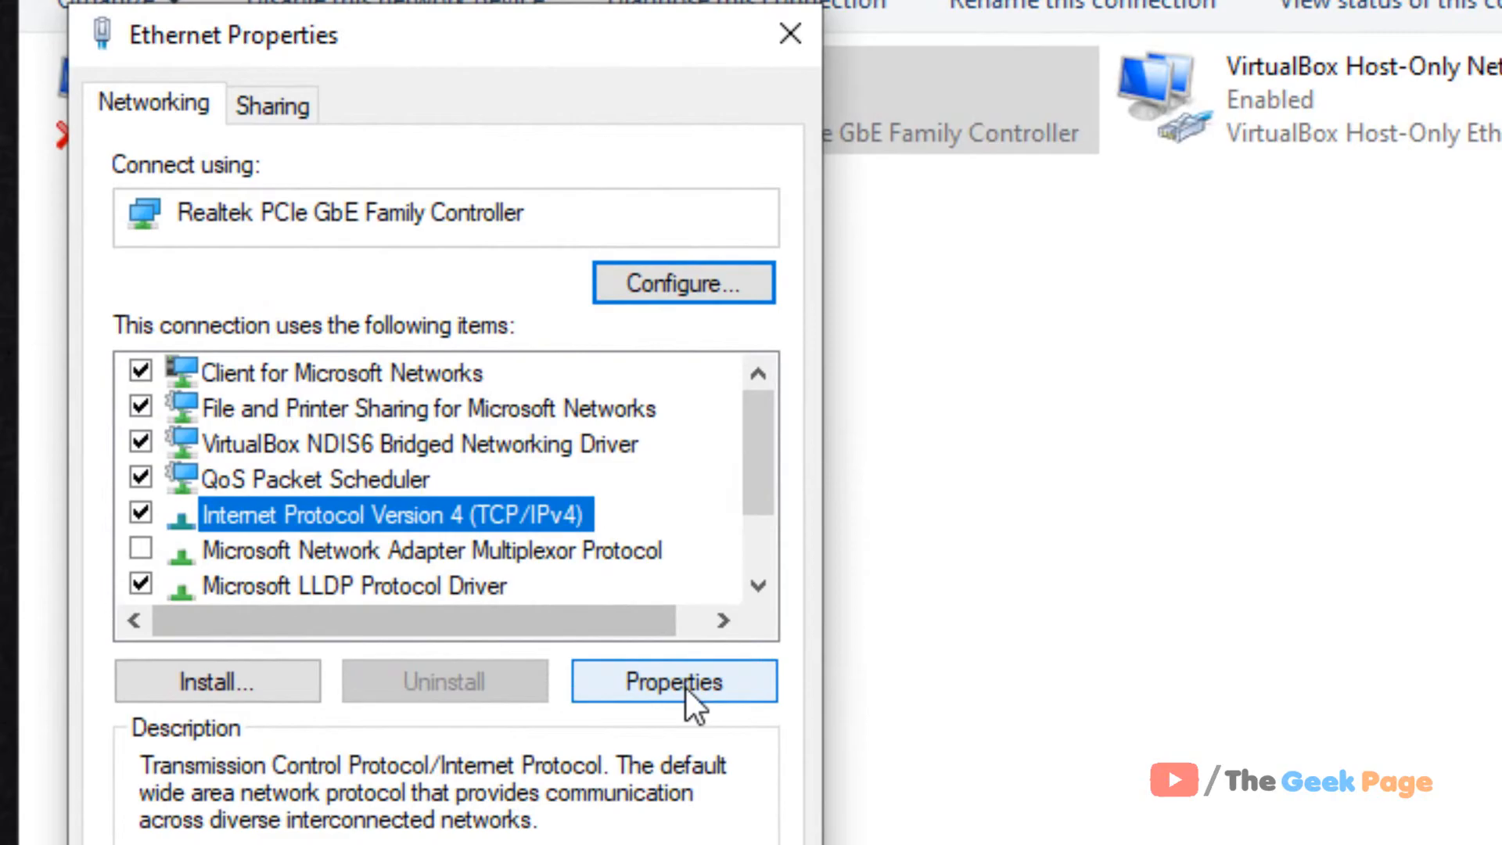
click(674, 681)
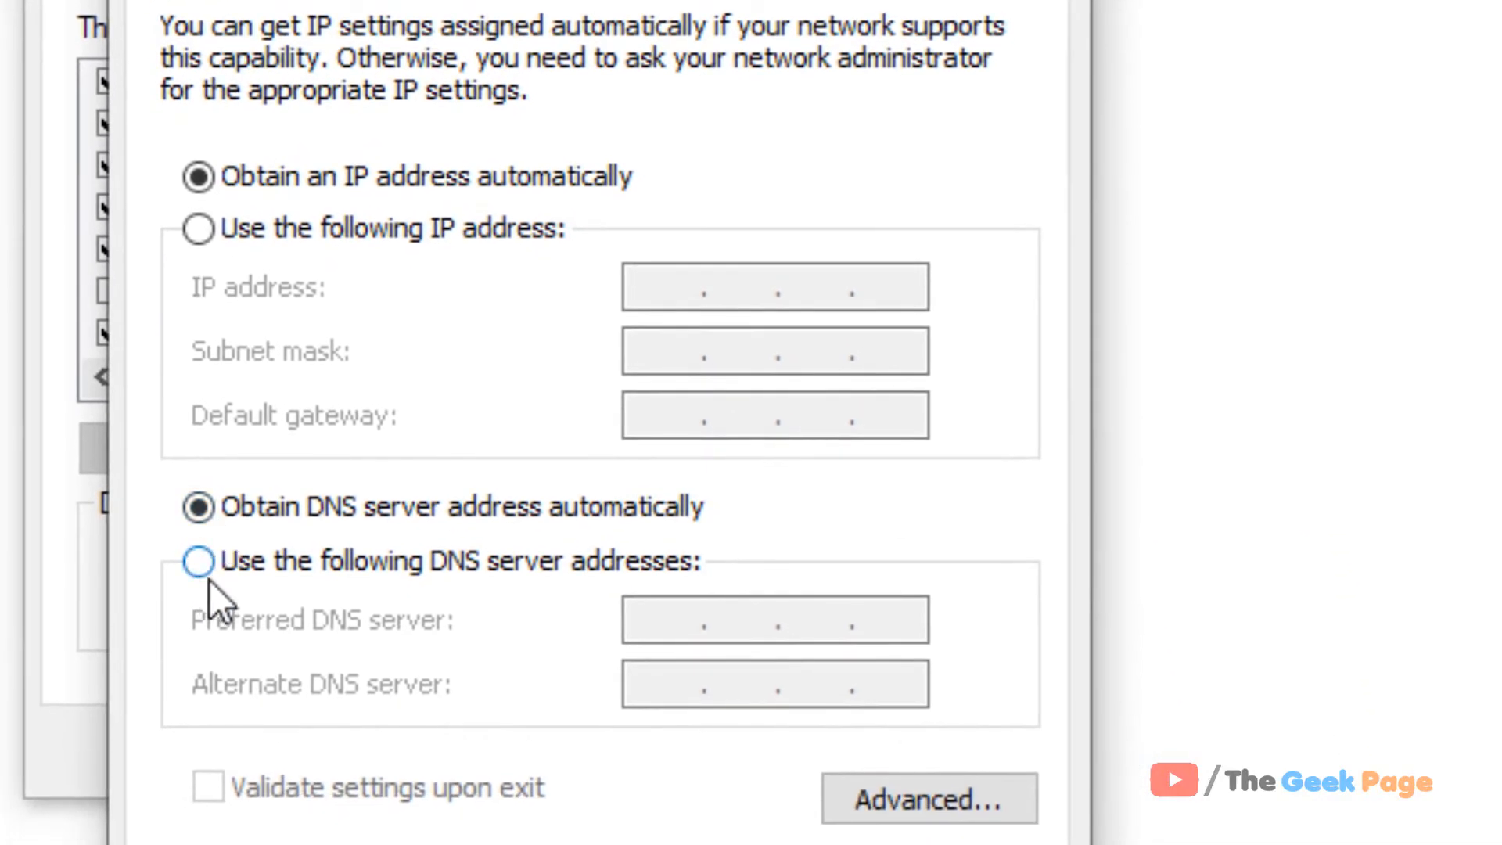
- Set preferred DNS 8.8.8.8 and alternate DNS 8.8.4.4 on Ethernet IPv4, then save
click(197, 562)
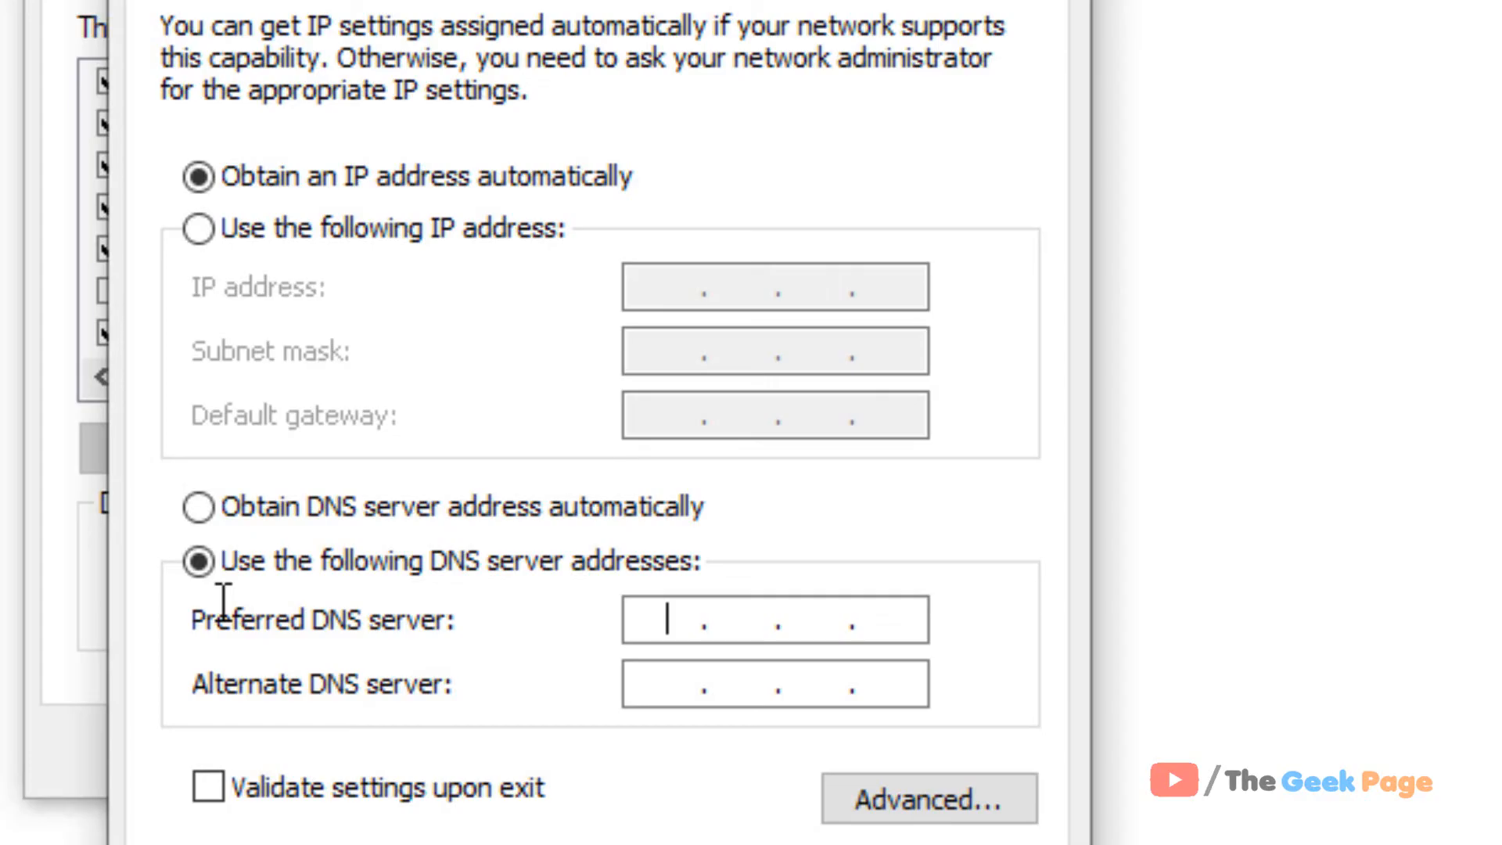
mouse_move(708, 661)
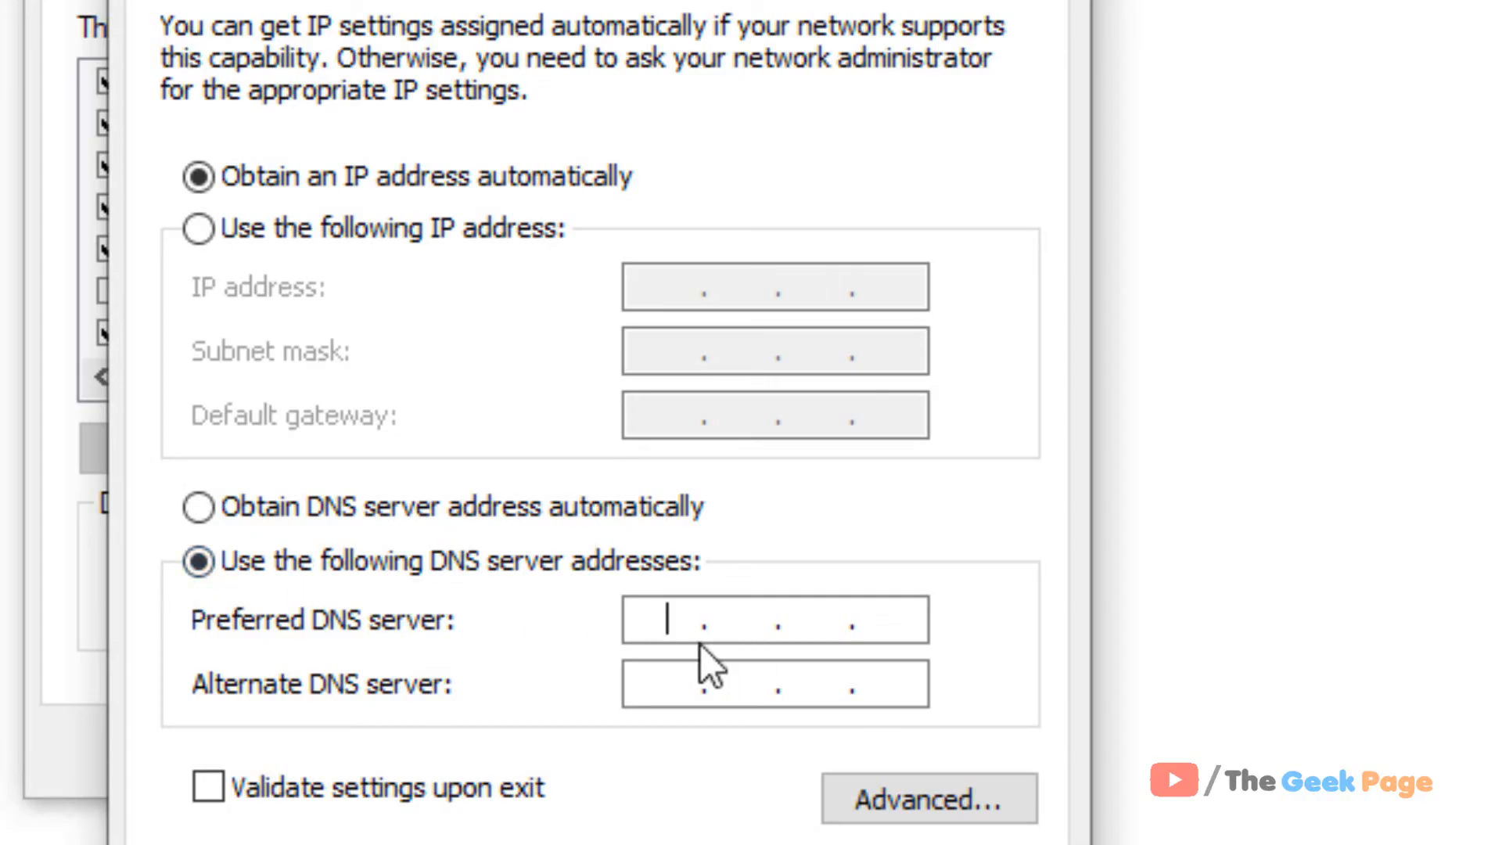
text(8.8)
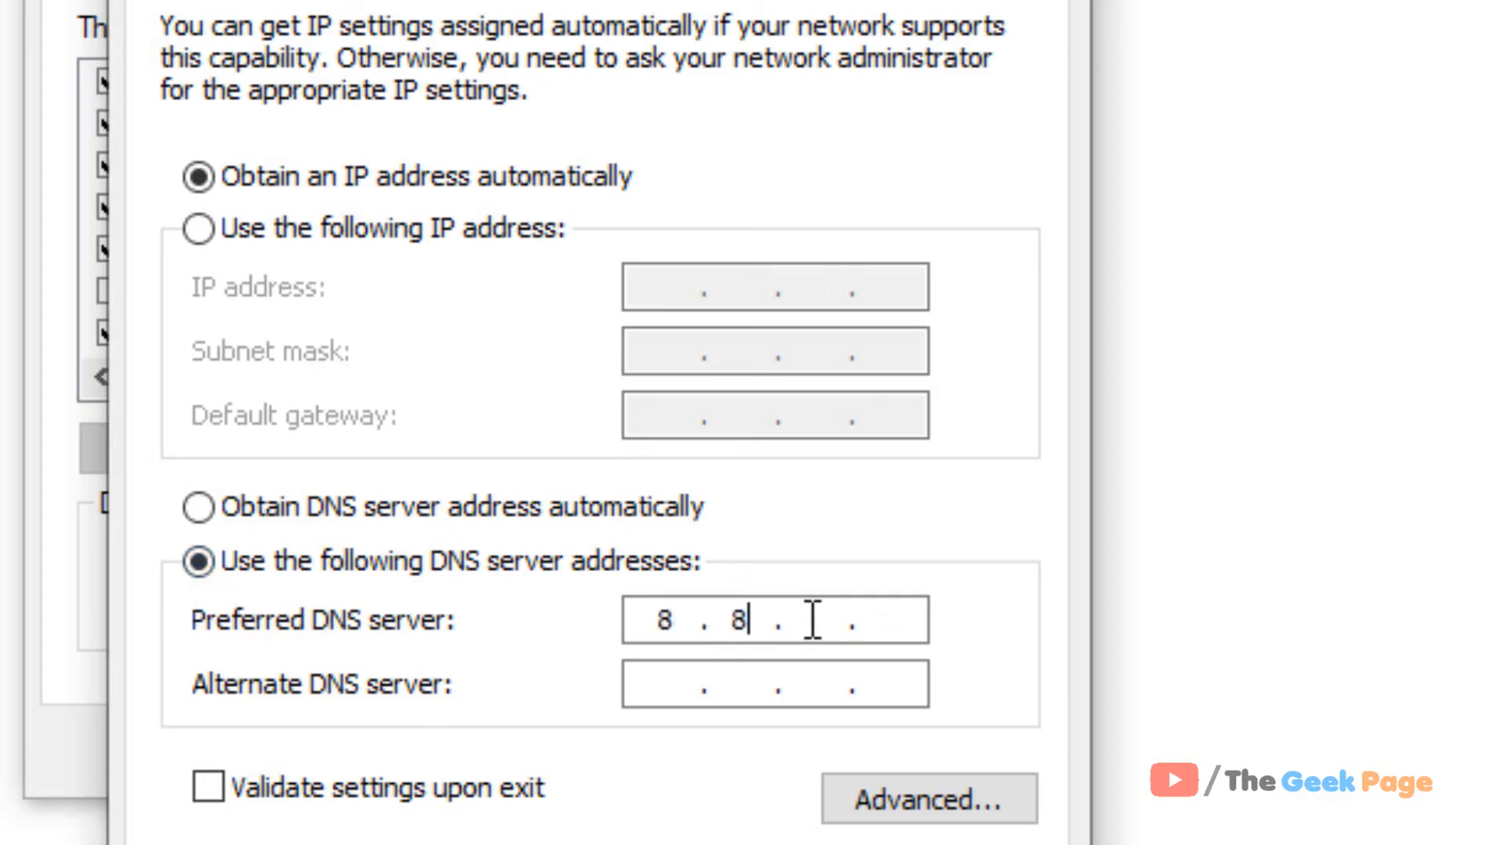
text(8)
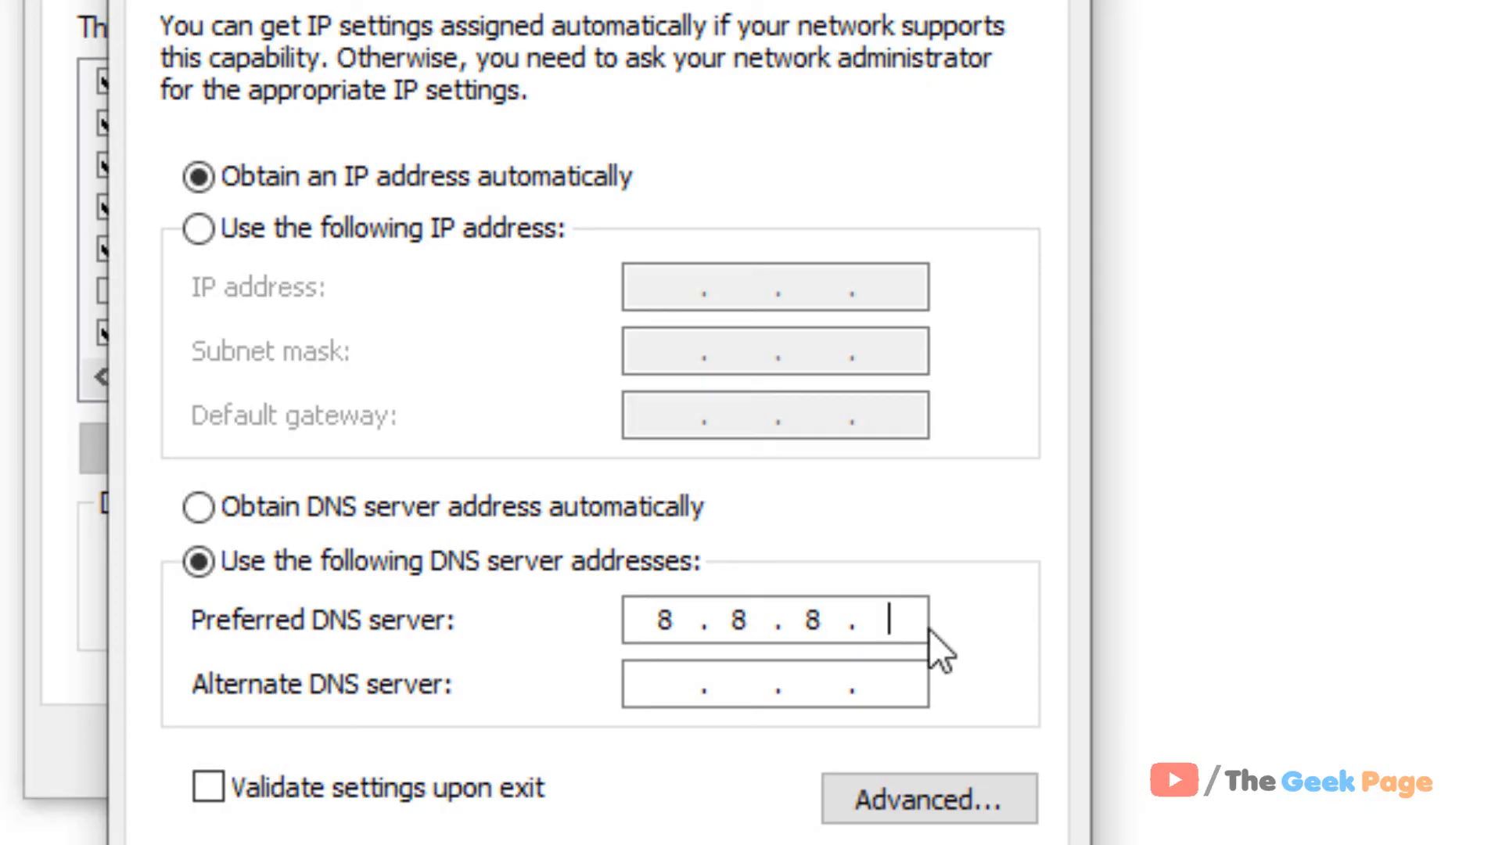
text(8)
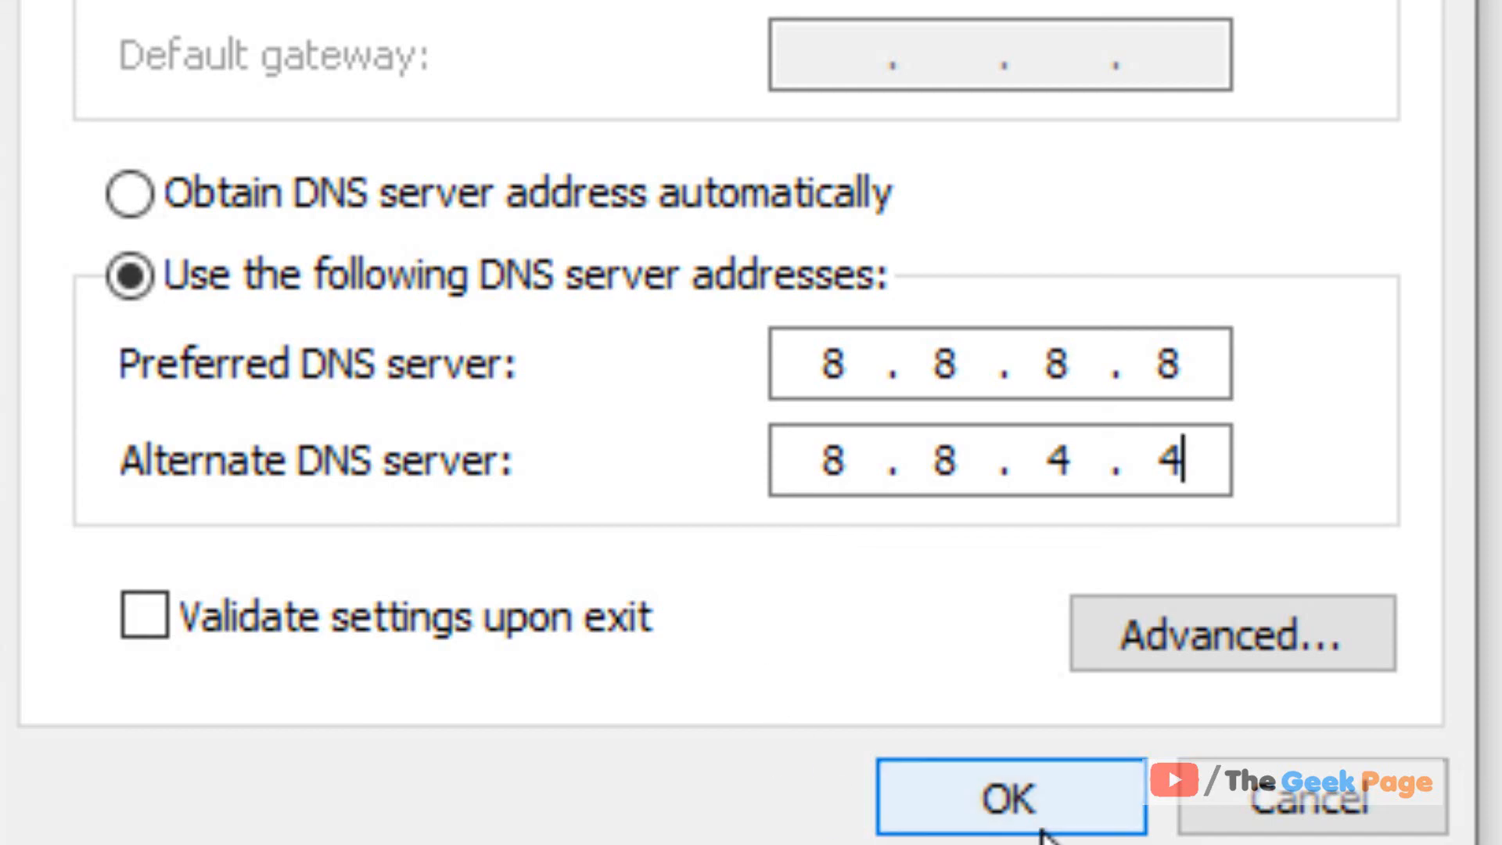
click(1010, 795)
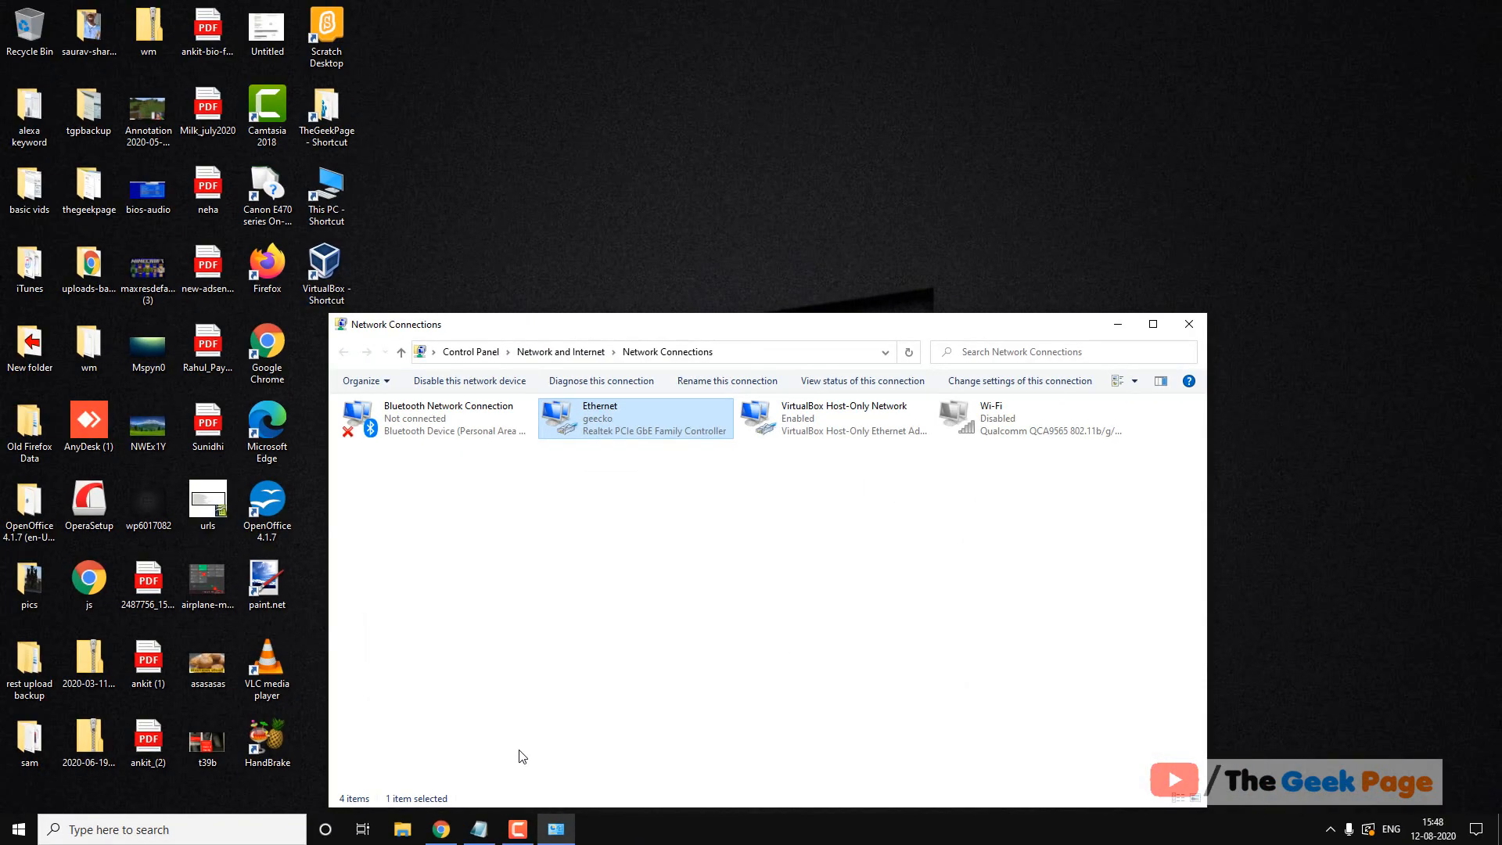